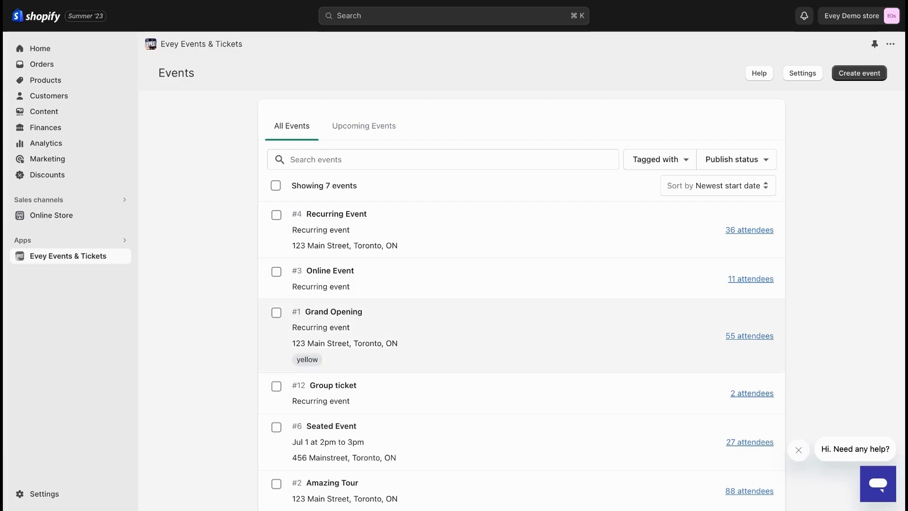
- Open the Grand Opening event from the Events list
{"action": "left_click", "coordinate": [333, 312]}
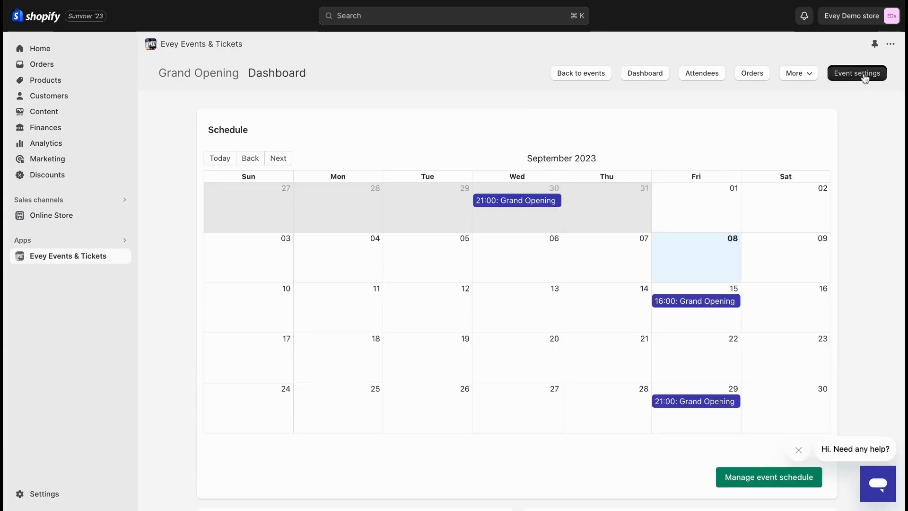
- Show Grand Opening's Check-In settings, listing its one existing check-in user
{"action": "left_click", "coordinate": [857, 73]}
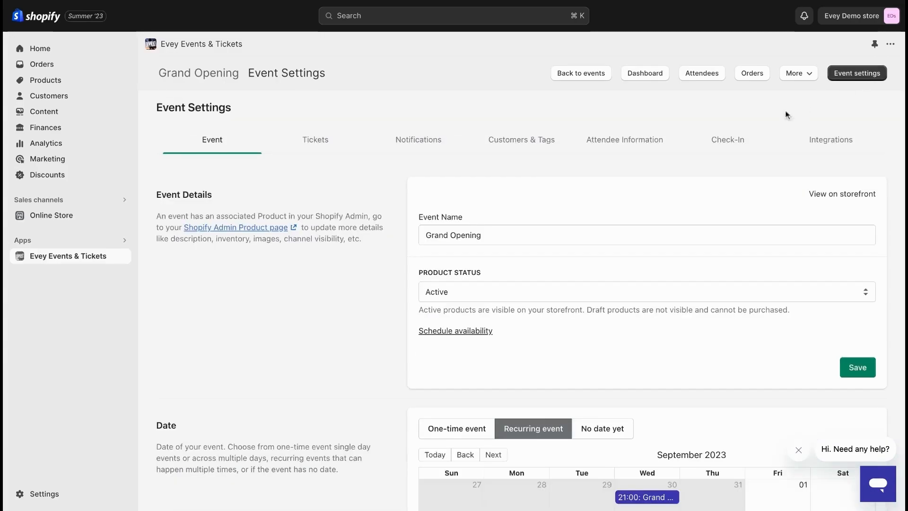
{"action": "left_click", "coordinate": [727, 140]}
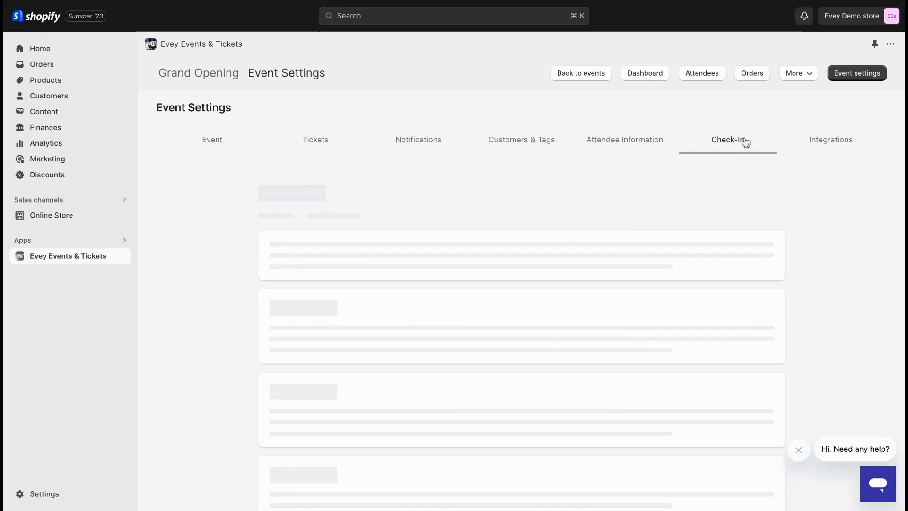
{"action": "left_click", "coordinate": [728, 140]}
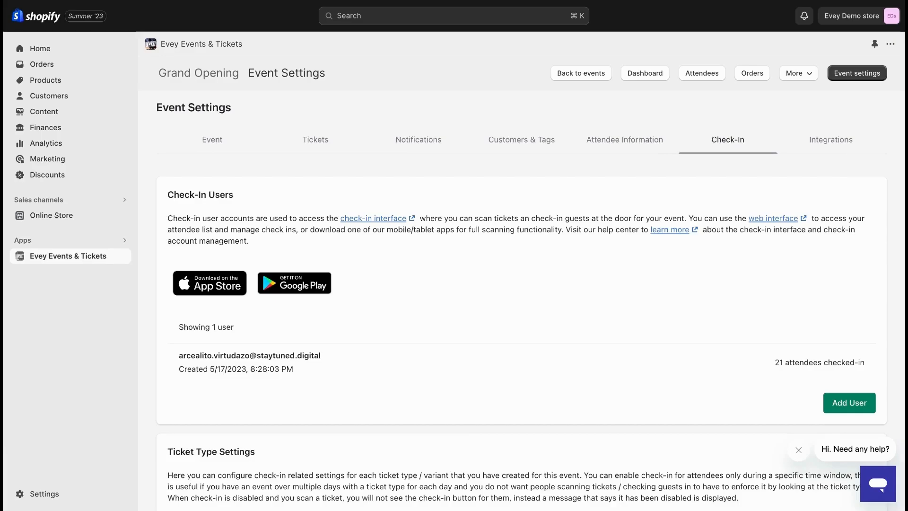
{"action": "left_click", "coordinate": [849, 403]}
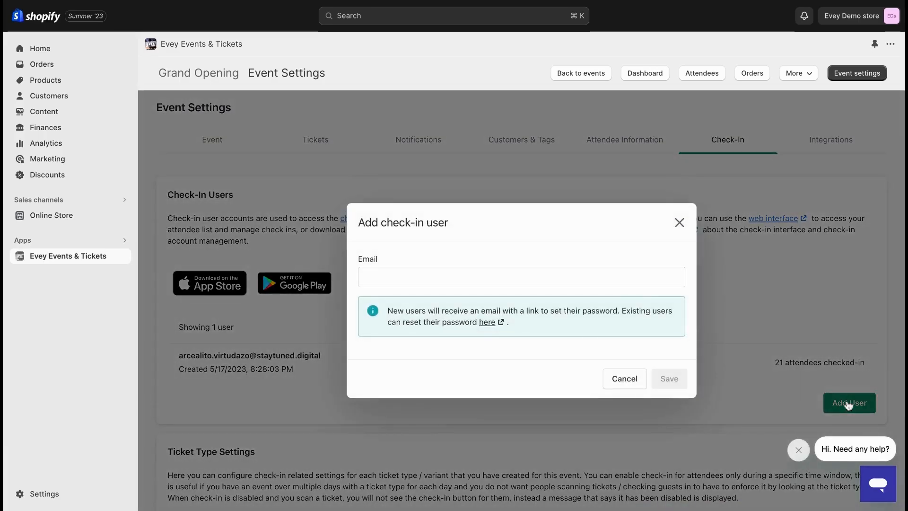
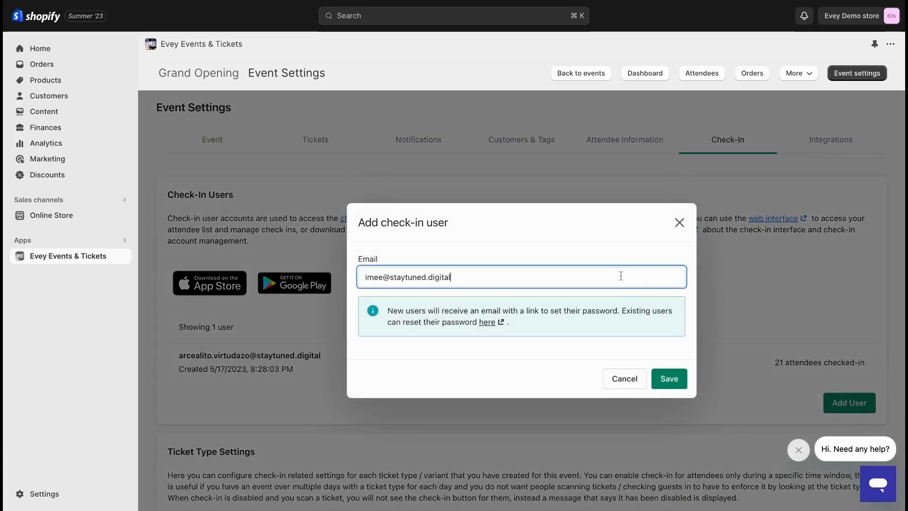
{"action": "left_click", "coordinate": [668, 379]}
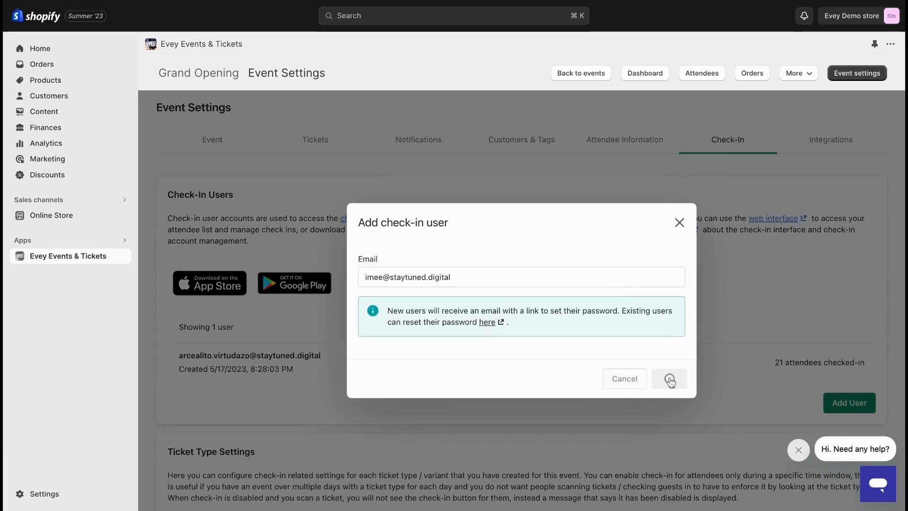
{"action": "left_click", "coordinate": [669, 378]}
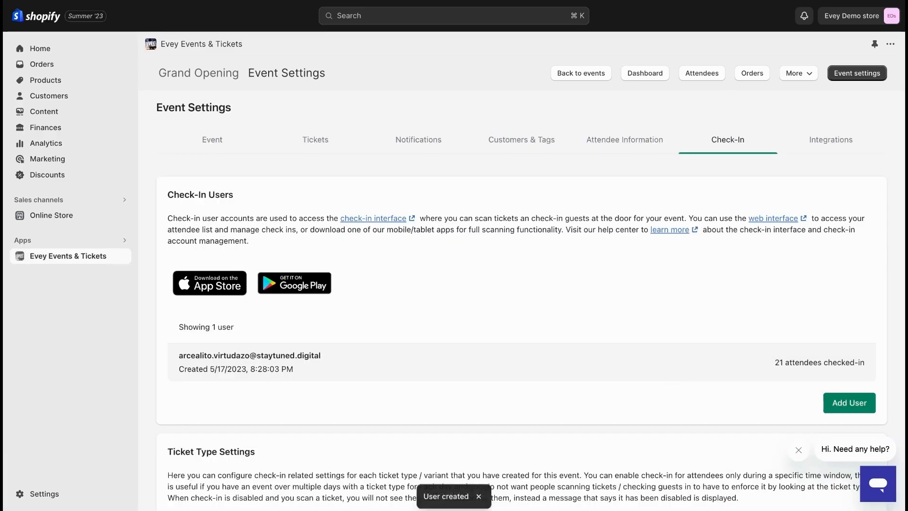